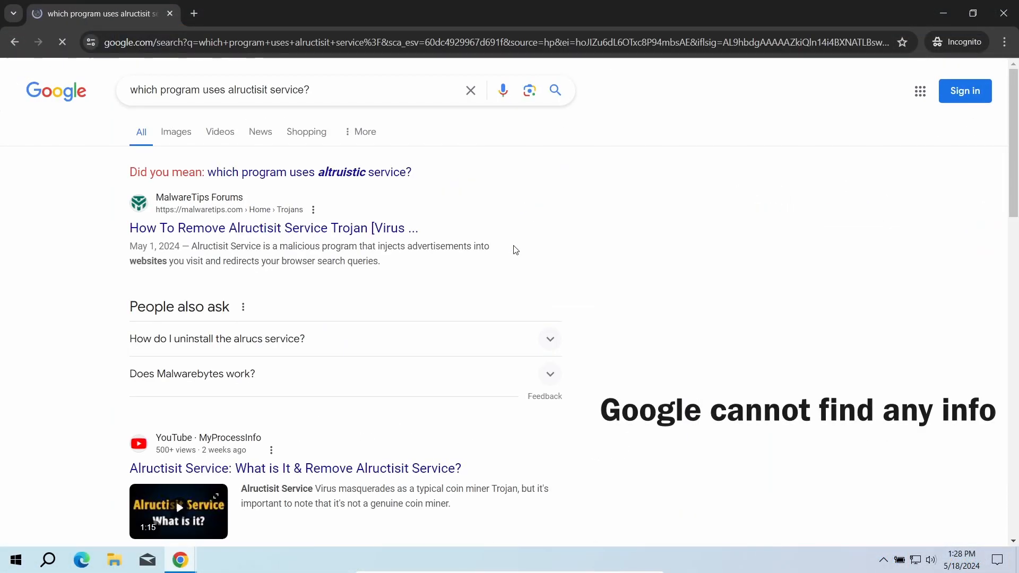
Step: Stop the running Acer Care Center service in the services list
{"action": "scroll", "scroll_direction": "down", "scroll_amount": 3}
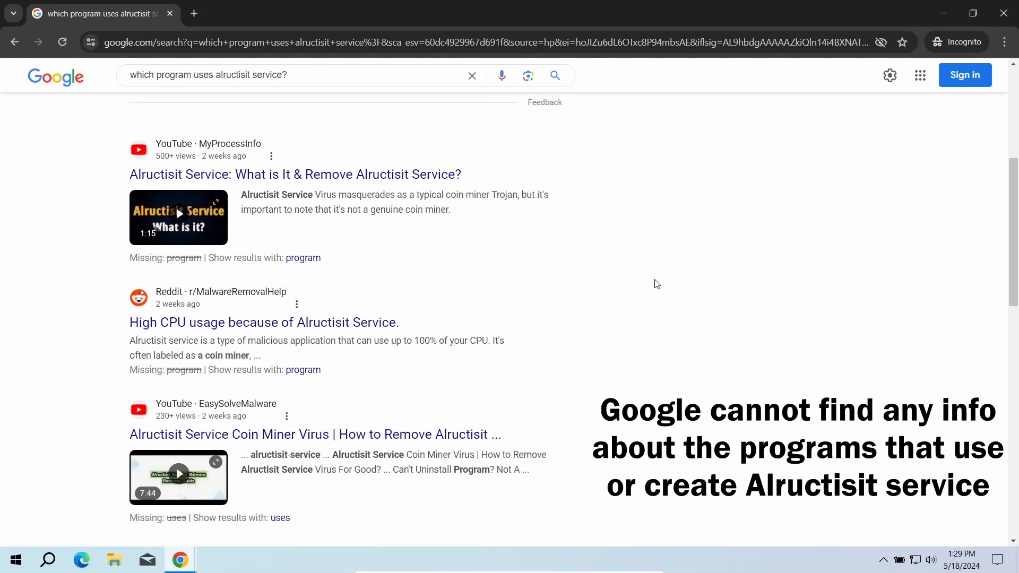
{"action": "scroll", "scroll_direction": "down", "scroll_amount": 3}
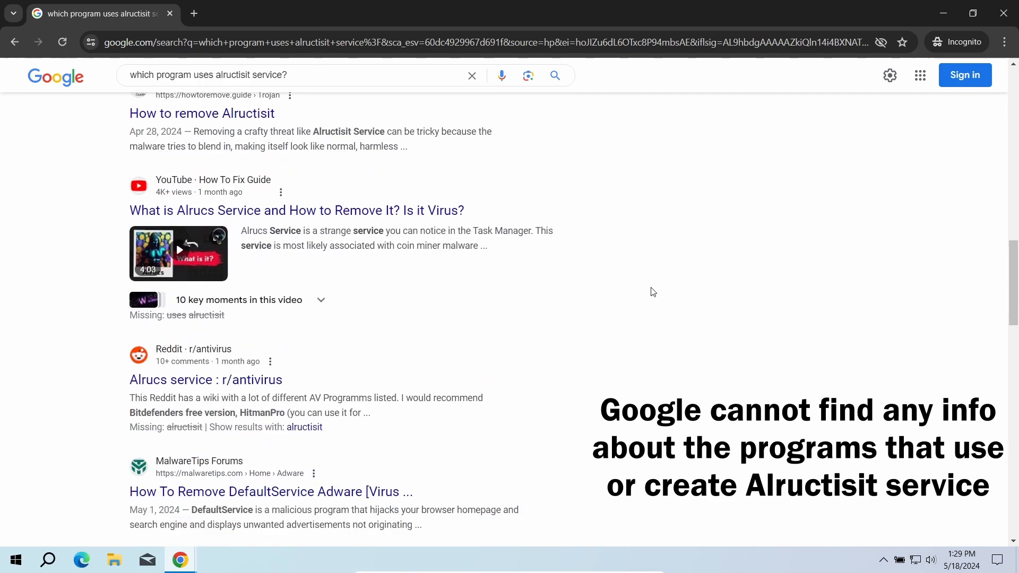
{"action": "scroll", "scroll_direction": "down", "scroll_amount": 3}
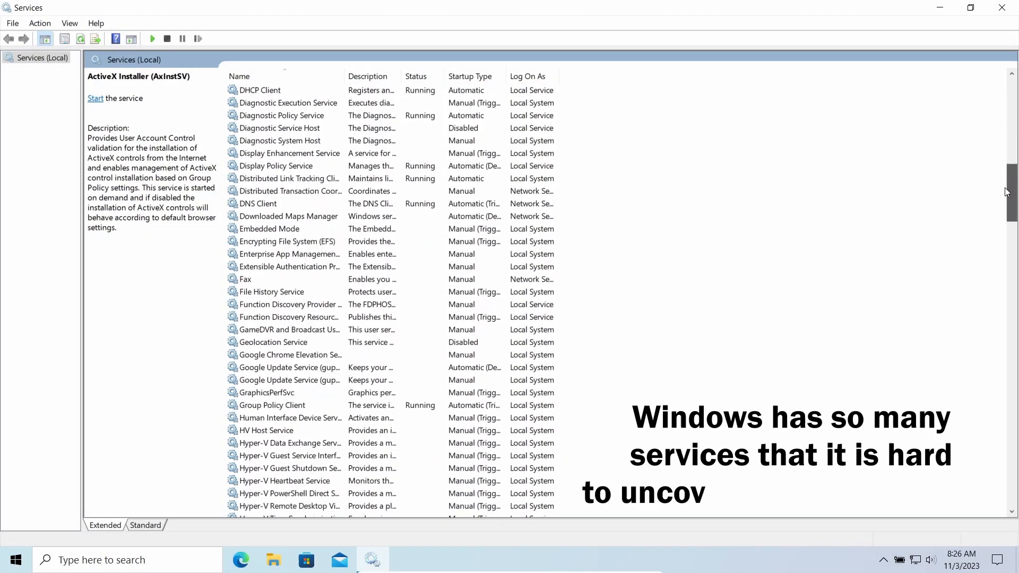
{"action": "scroll", "scroll_direction": "down", "scroll_amount": 3}
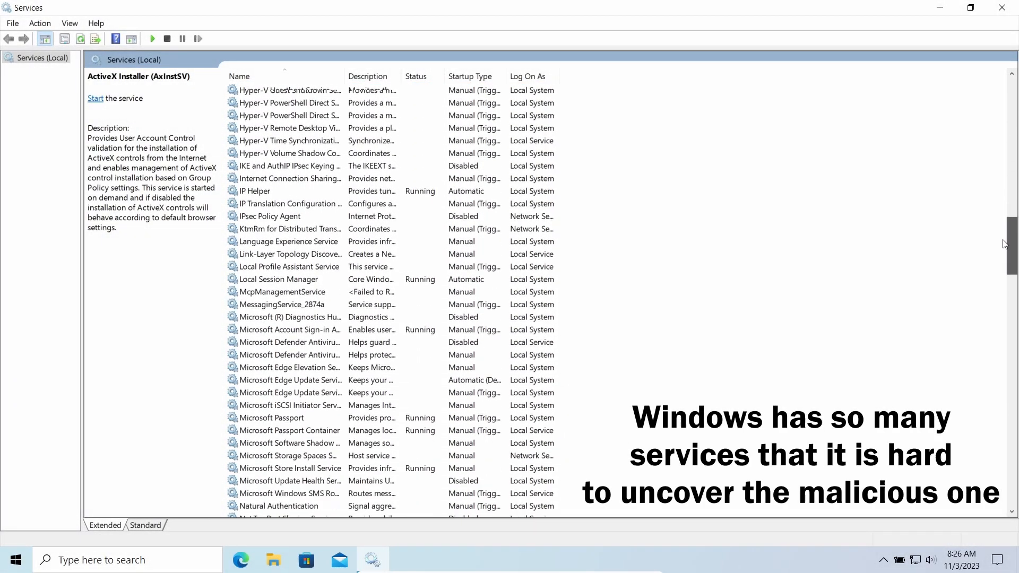
{"action": "scroll", "scroll_direction": "down", "scroll_amount": 3}
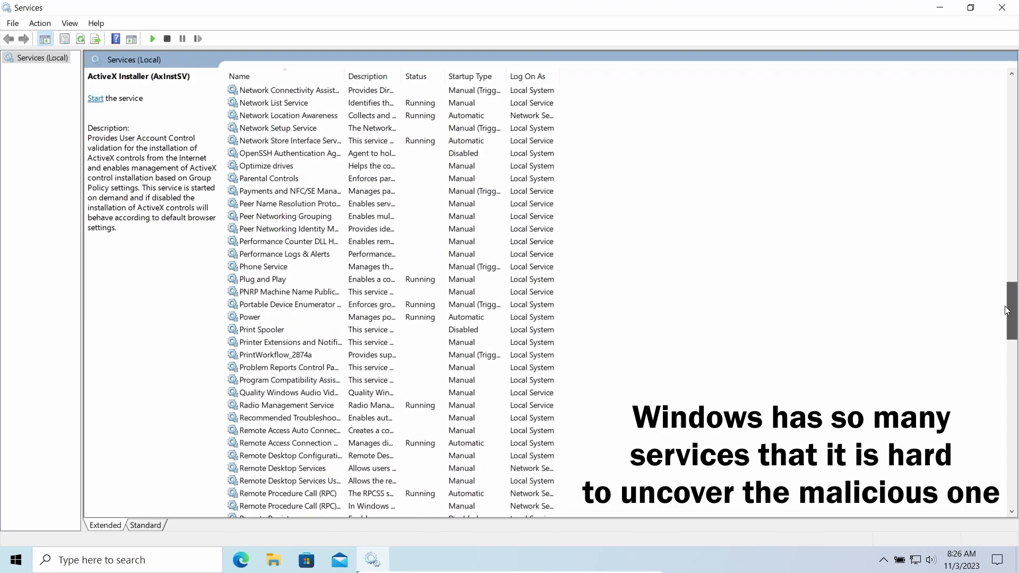
{"action": "scroll", "scroll_direction": "down", "scroll_amount": 3}
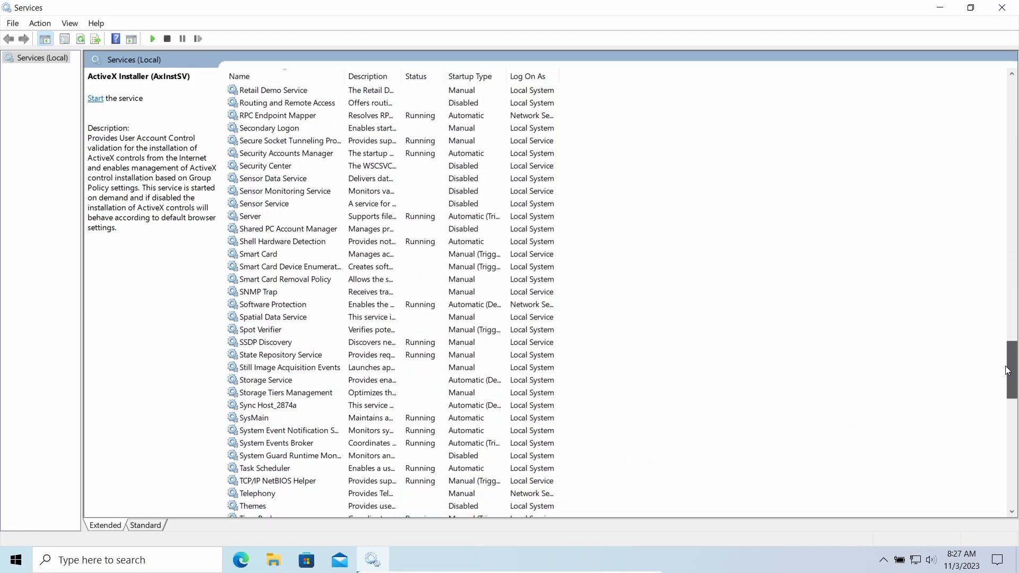
{"action": "scroll", "scroll_direction": "down", "scroll_amount": 3}
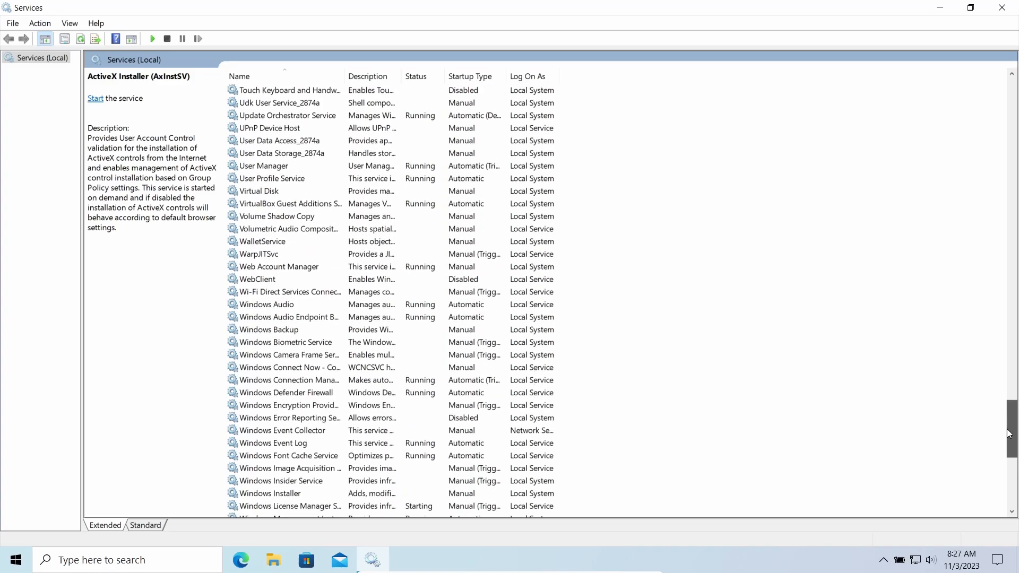
{"action": "scroll", "scroll_direction": "down", "scroll_amount": 3}
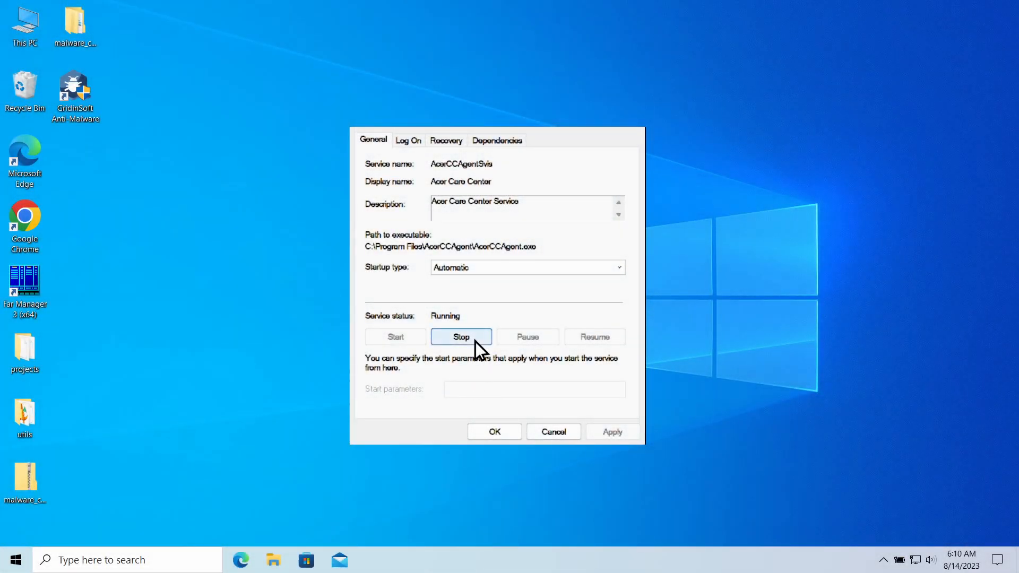
{"action": "left_click", "coordinate": [461, 336]}
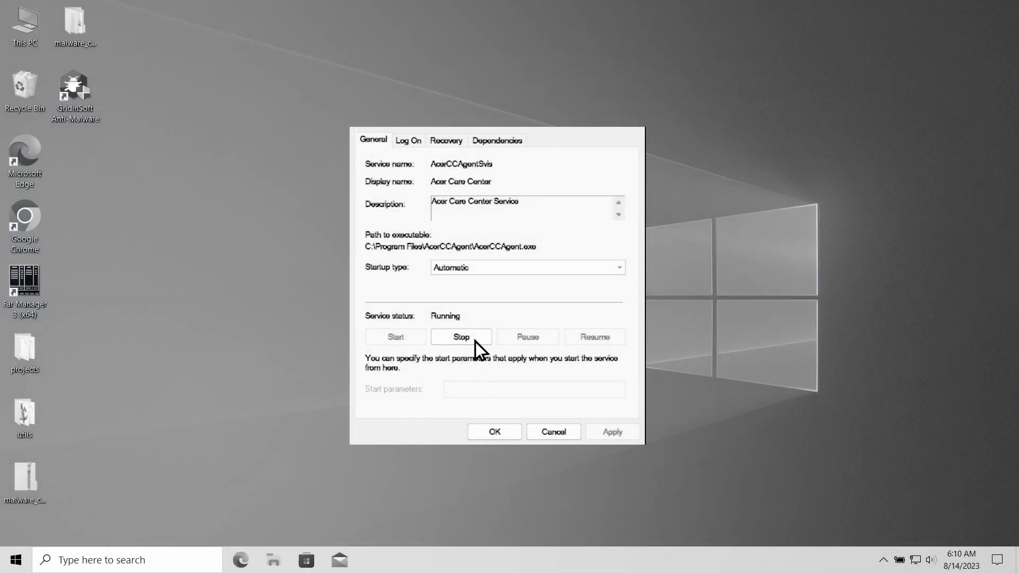
{"action": "left_click", "coordinate": [460, 336]}
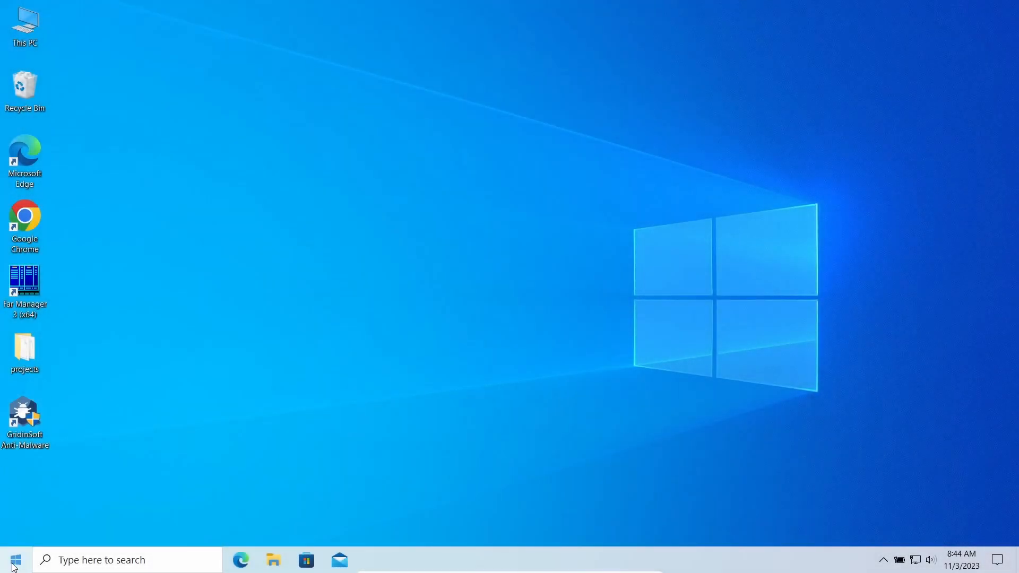
Step: Restart Windows from the Start menu through recovery options into Safe Mode
{"action": "left_click", "coordinate": [15, 560]}
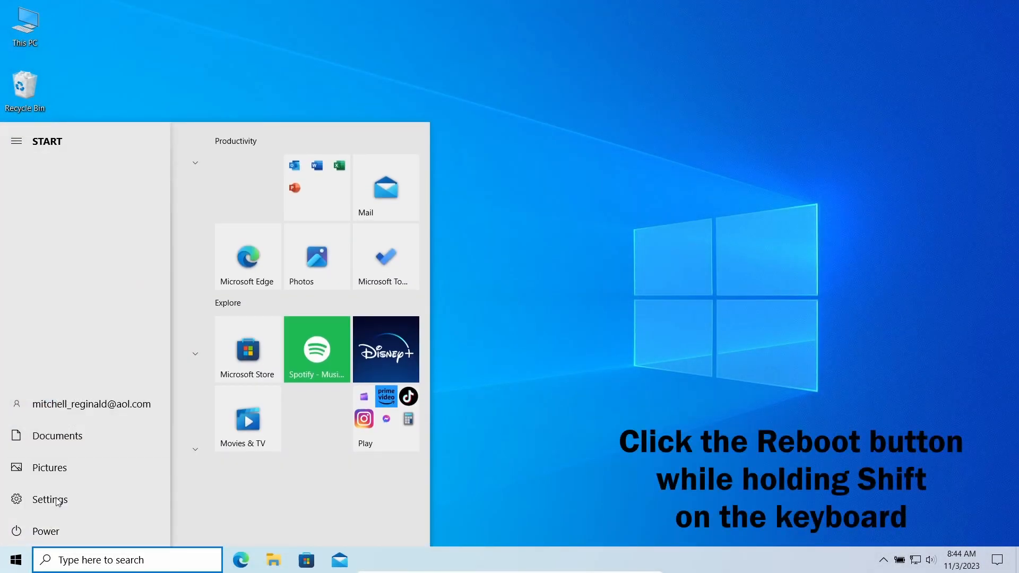
{"action": "left_click", "coordinate": [46, 531]}
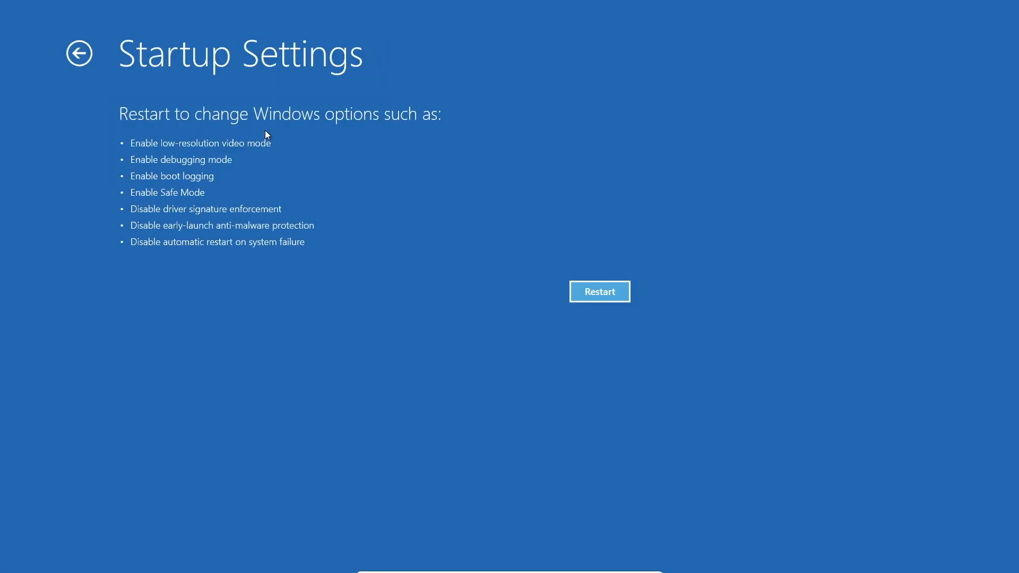
{"action": "left_click", "coordinate": [599, 292]}
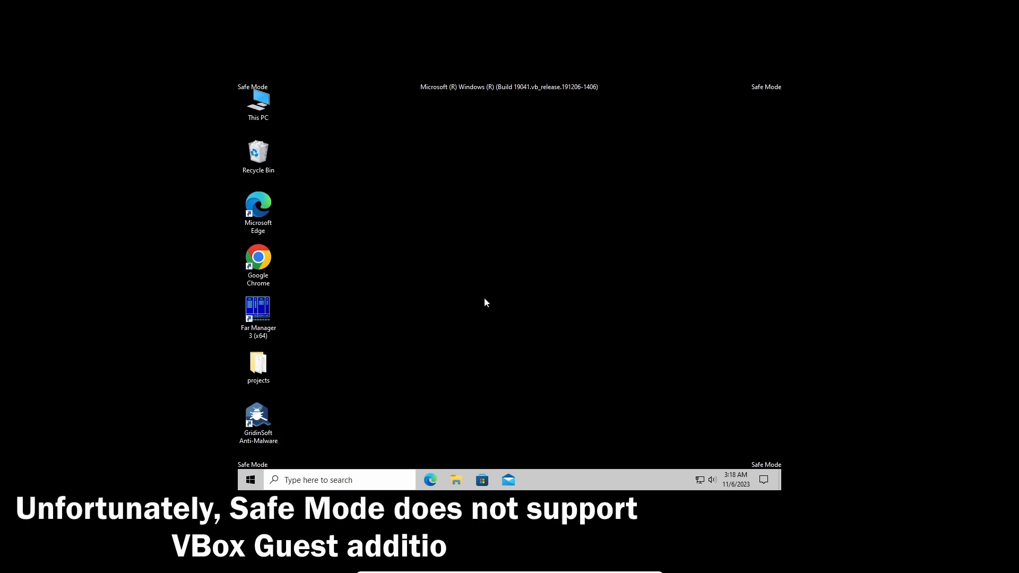
Step: Run a full scan in GridinSoft Anti-Malware and clean all 3 detected CoinMiner objects
{"action": "double_click", "coordinate": [258, 417]}
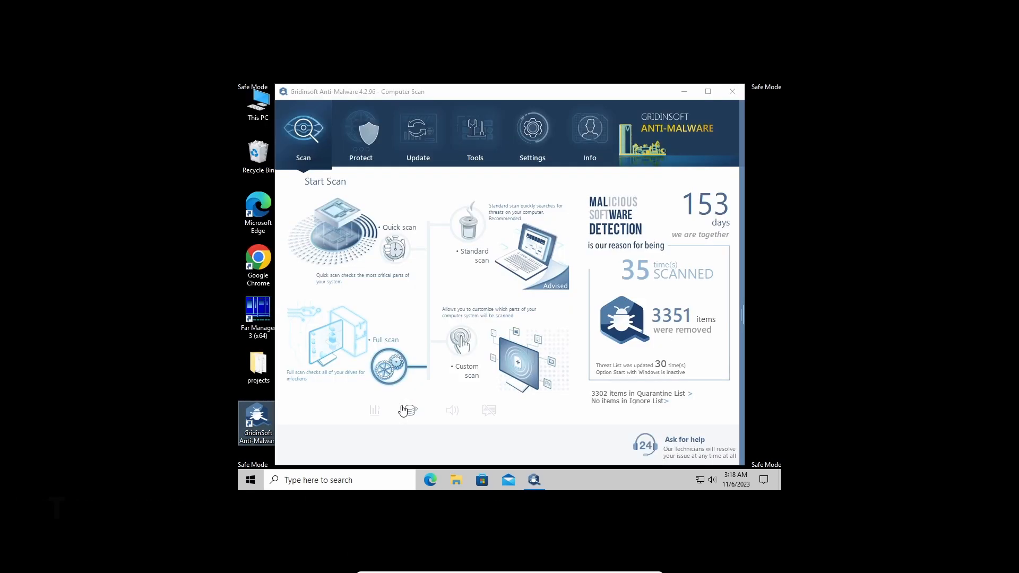
{"action": "left_click", "coordinate": [387, 351]}
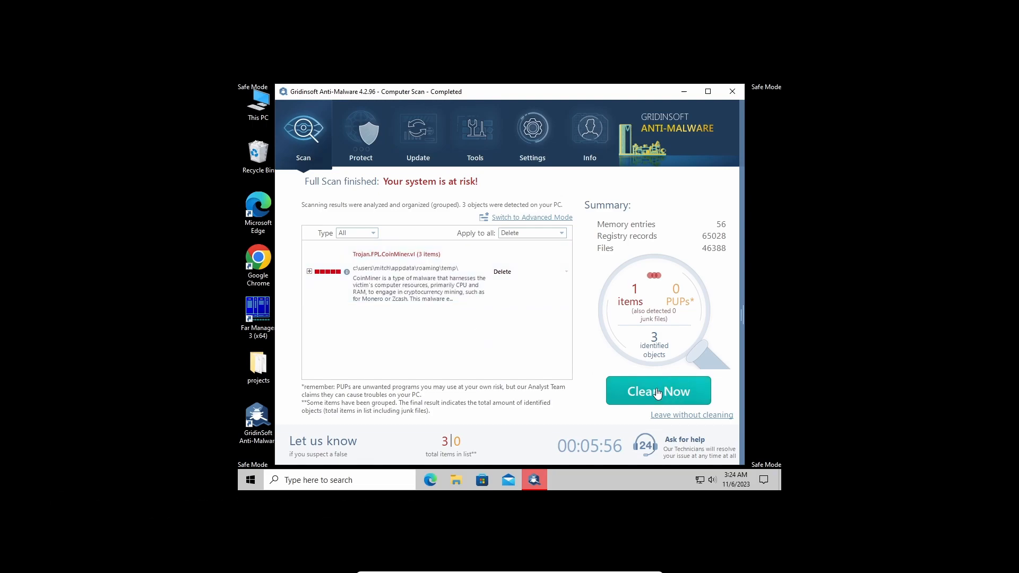
{"action": "left_click", "coordinate": [657, 390]}
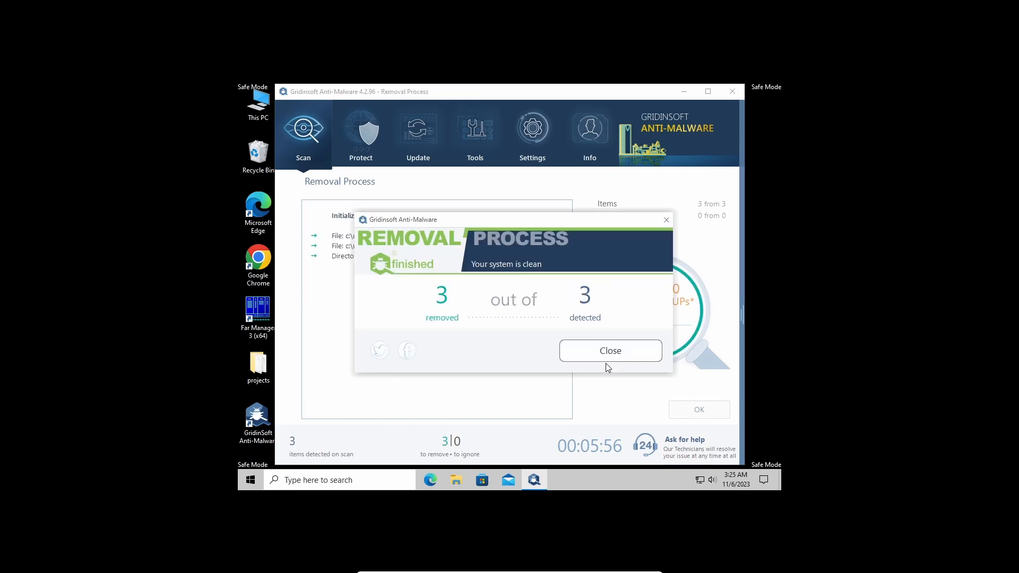
{"action": "left_click", "coordinate": [609, 350]}
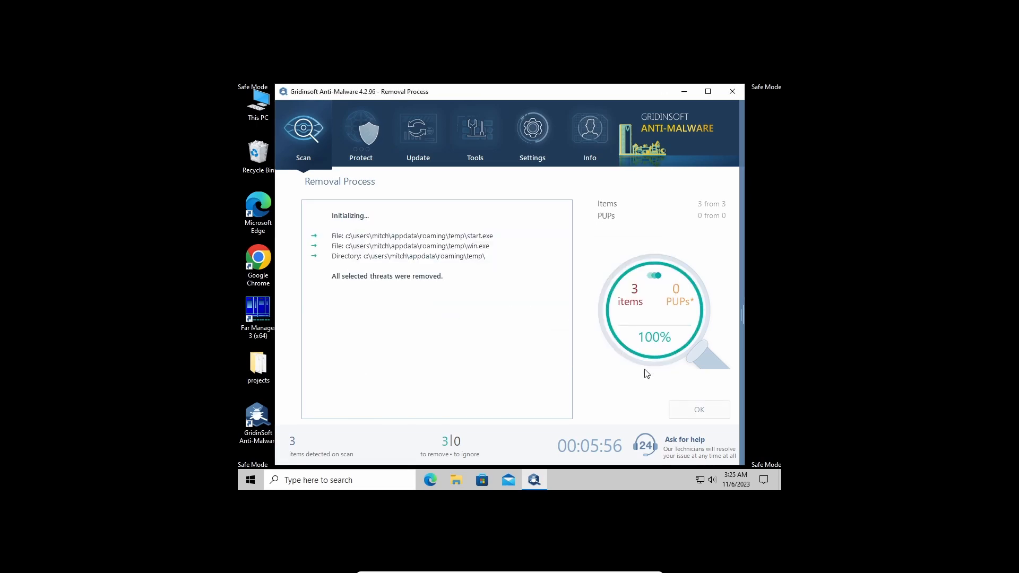
{"action": "left_click", "coordinate": [699, 409]}
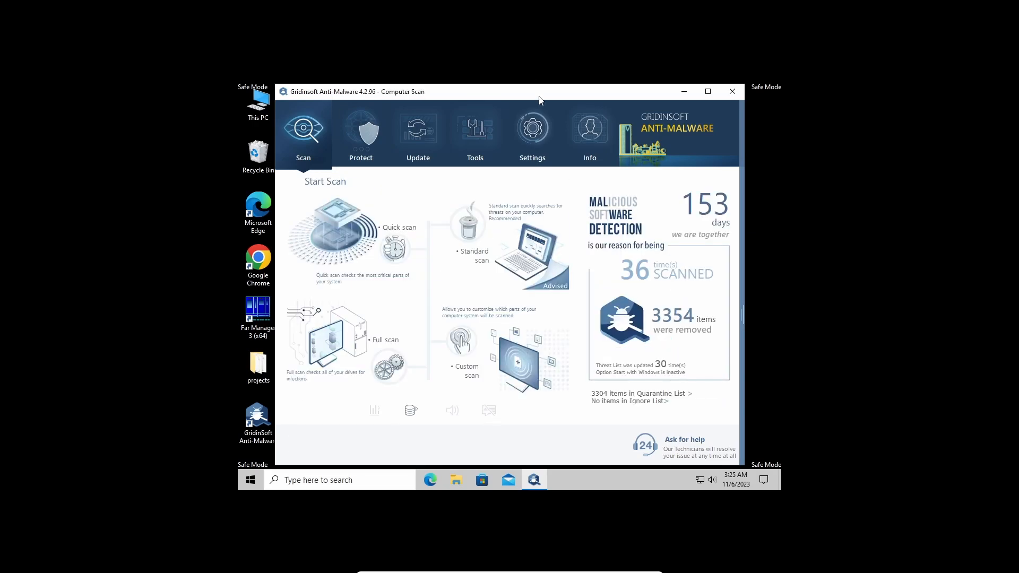